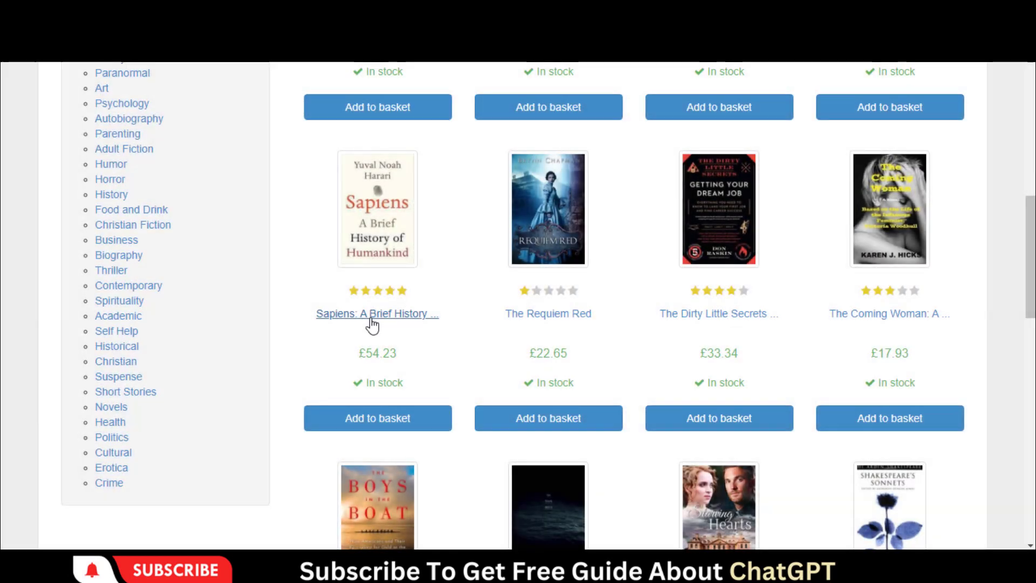
{"action": "double_click", "coordinate": [378, 353]}
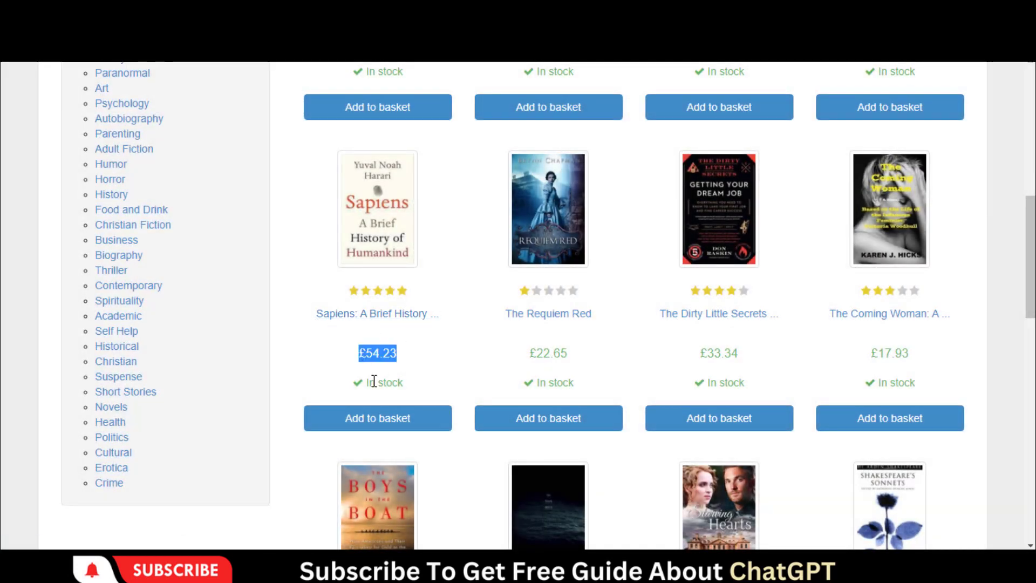
{"action": "left_click", "coordinate": [378, 313]}
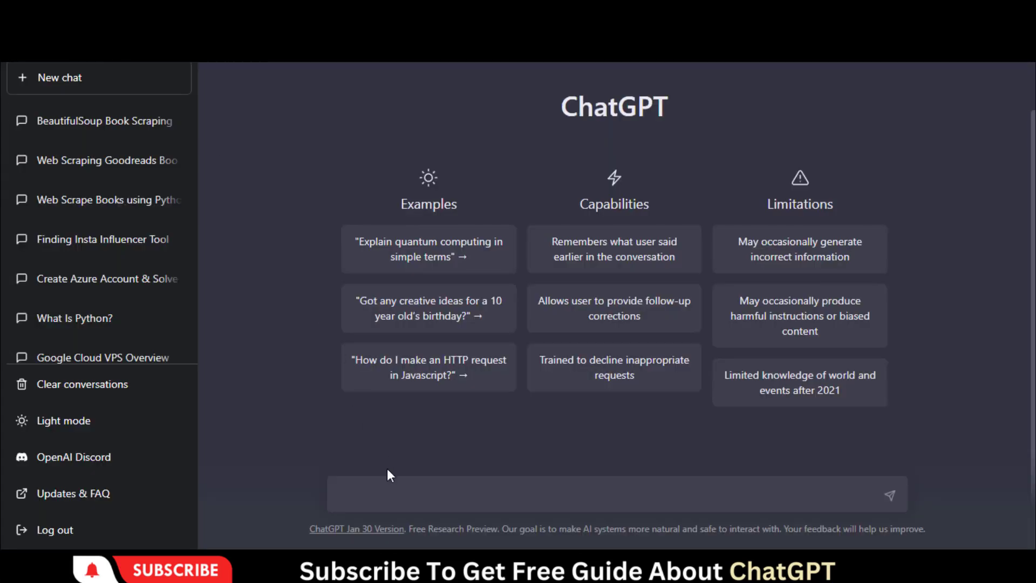
{"action": "type", "text": "web scra"}
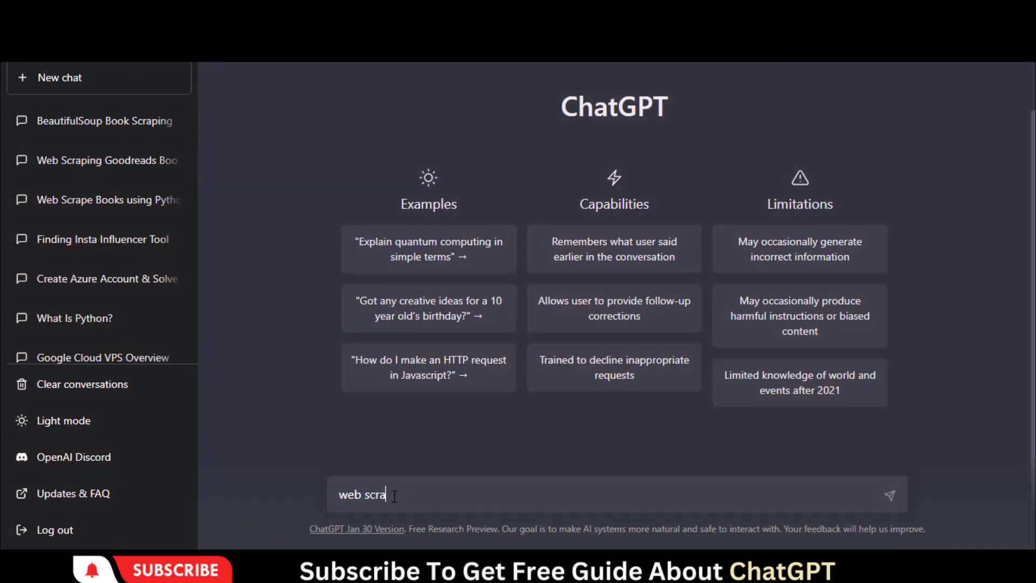
{"action": "type", "text": "pe data from http://books.toscrape.com/"}
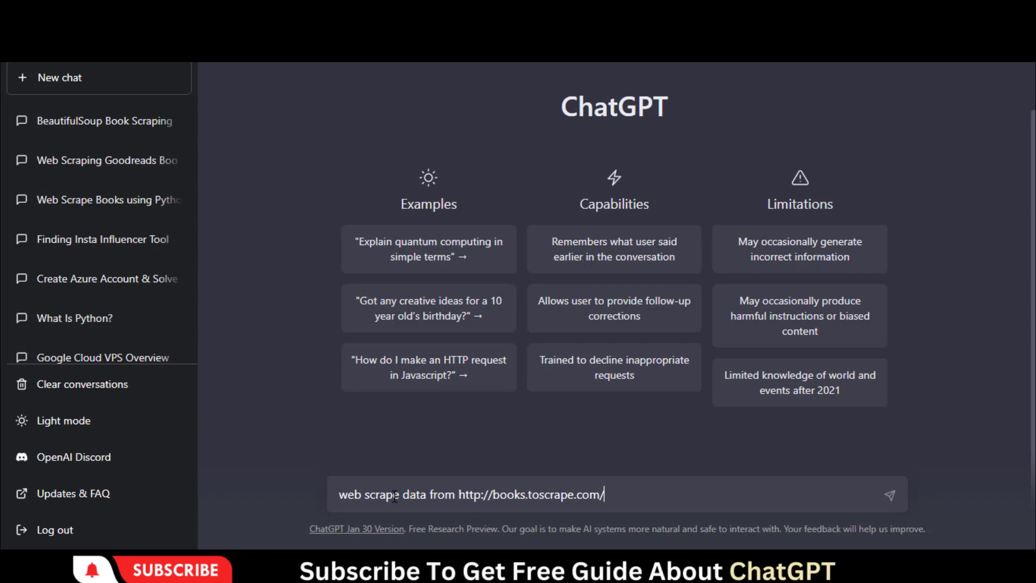
{"action": "type", "text": "using python"}
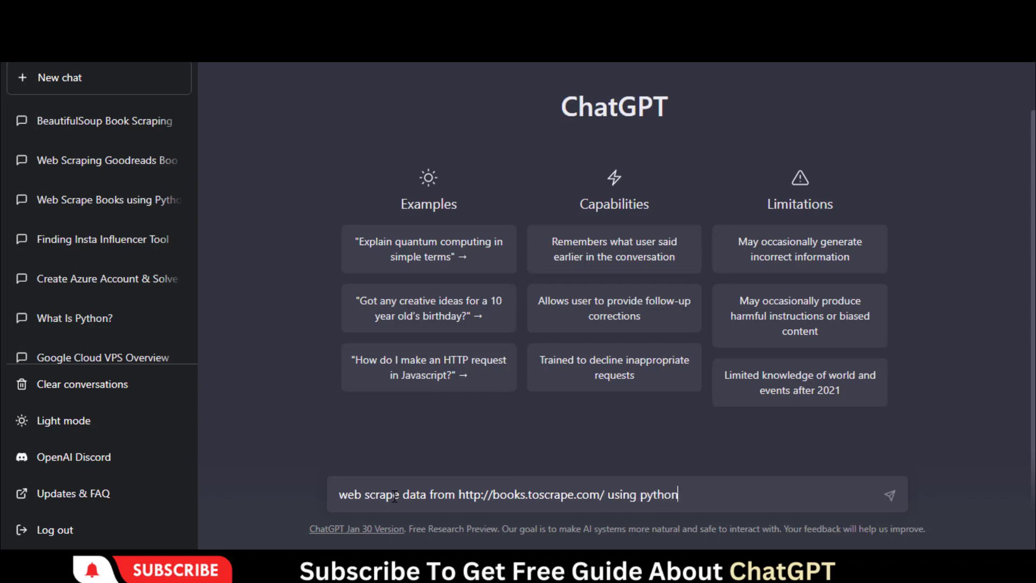
{"action": "type", "text": "and beau"}
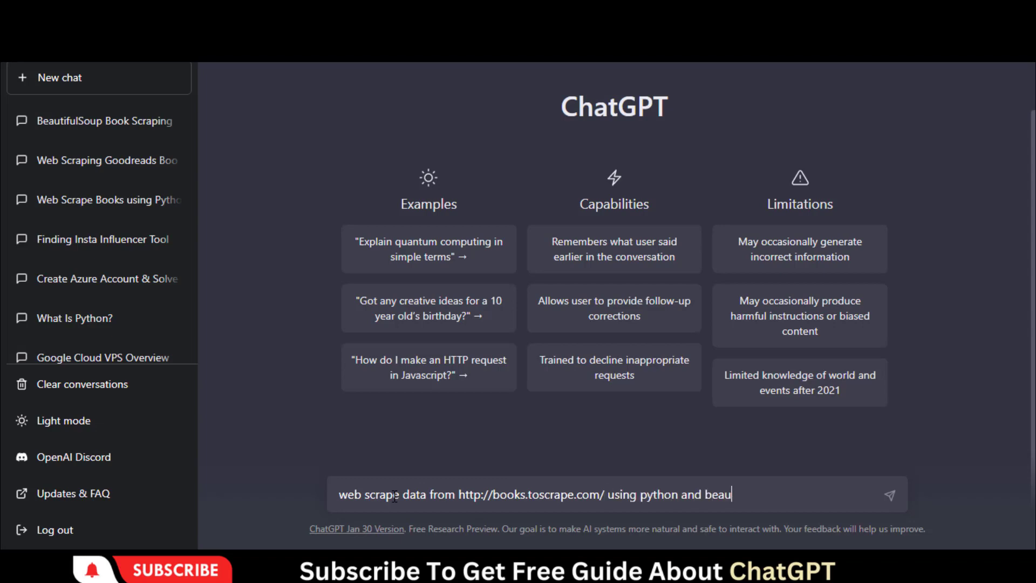
{"action": "type", "text": "tifulsoup"}
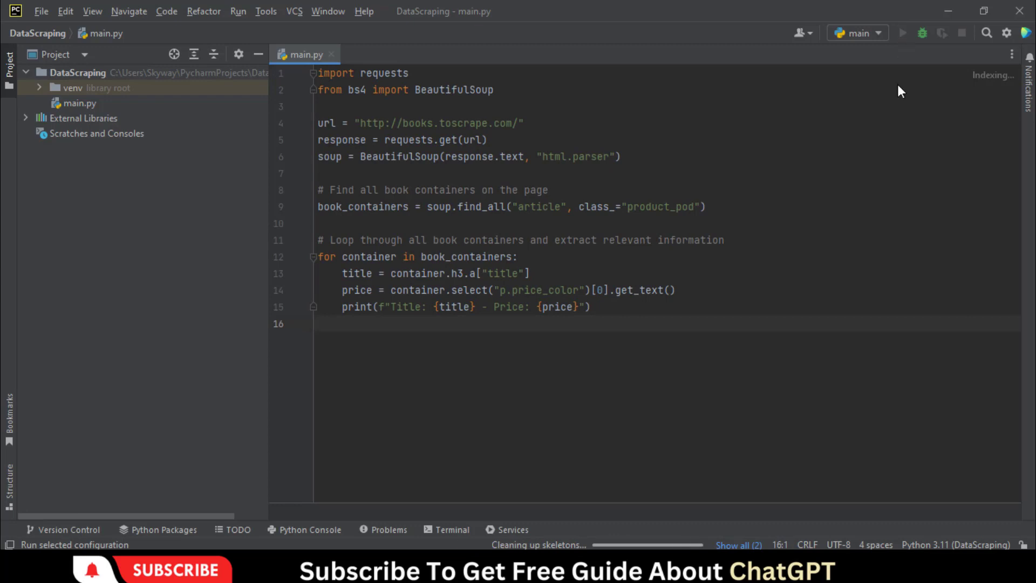
{"action": "mouse_move", "coordinate": [797, 238]}
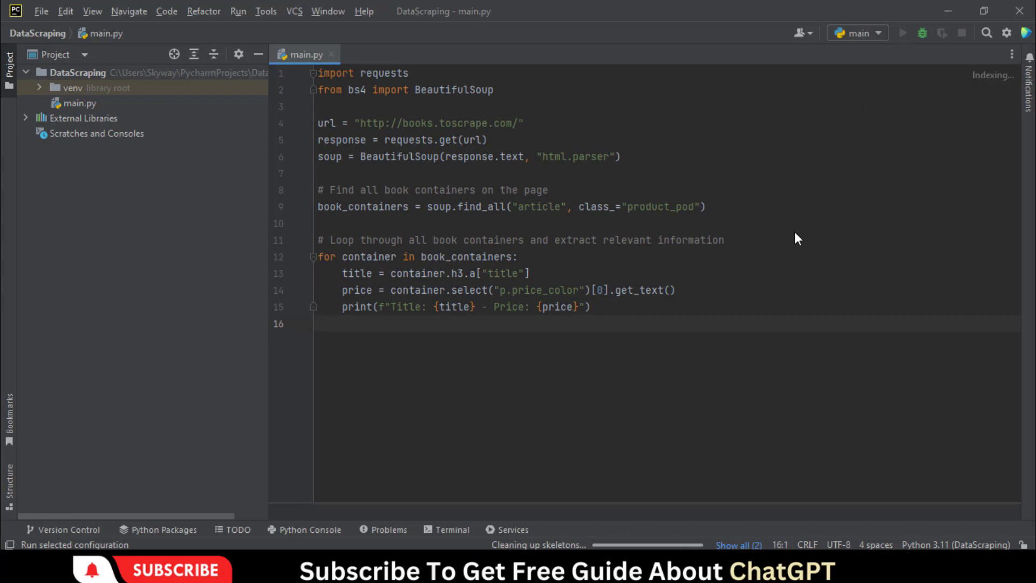
Step: Run main.py and highlight the Sapiens title and £54.23 price in the output
{"action": "left_click", "coordinate": [905, 34]}
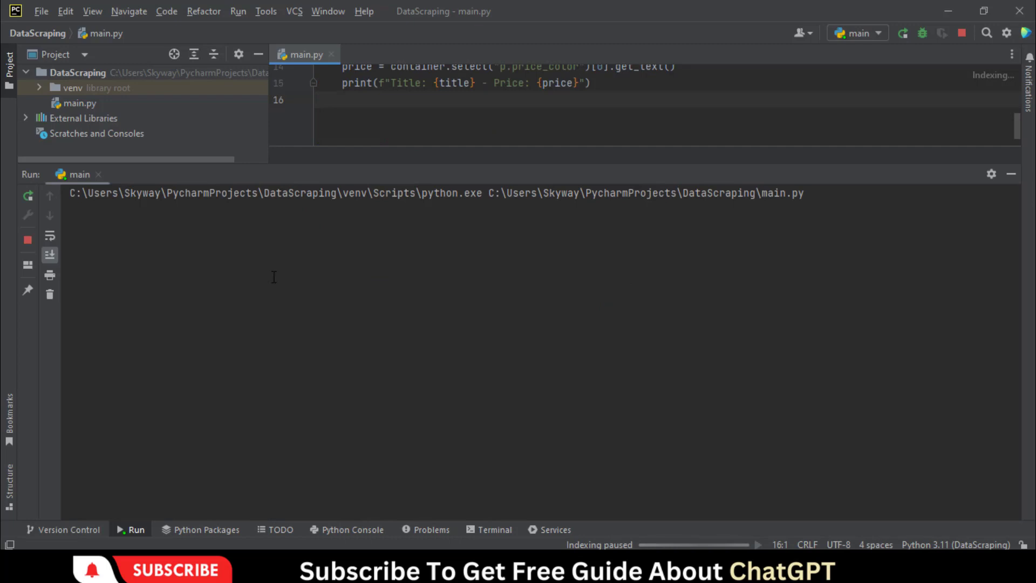
{"action": "left_click", "coordinate": [317, 99]}
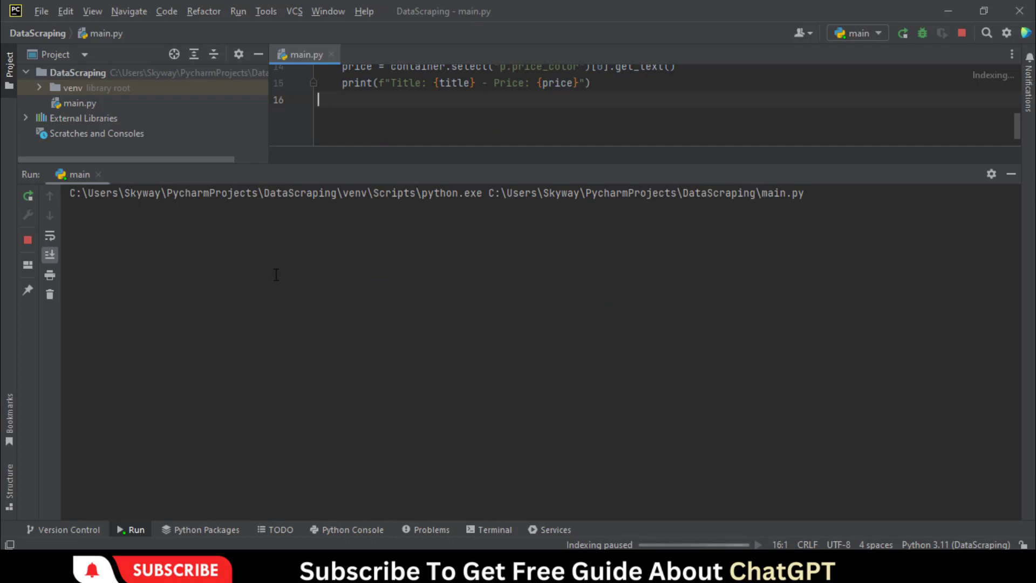
{"action": "left_click", "coordinate": [902, 33]}
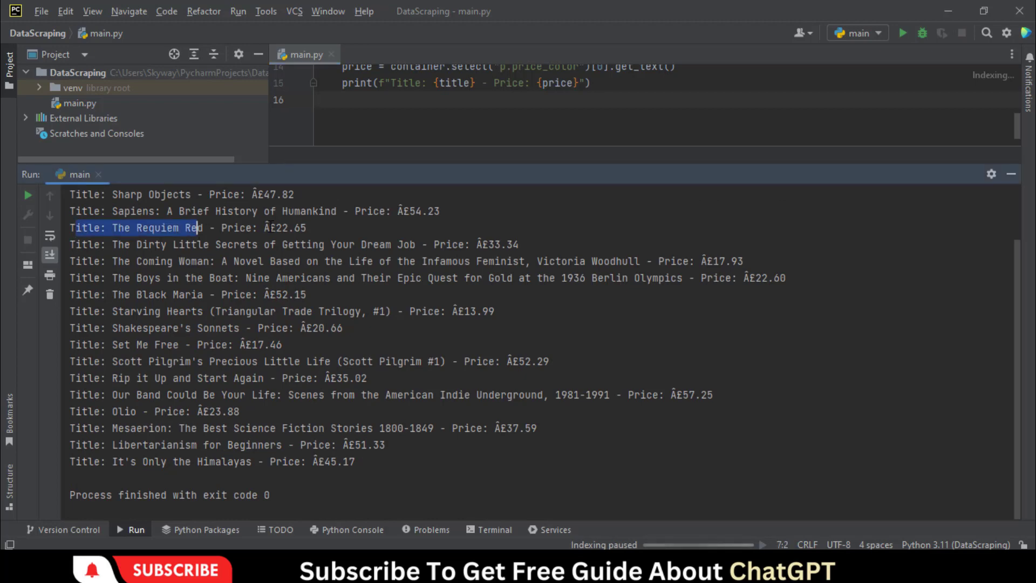
{"action": "left_click_drag", "start_coordinate": [167, 210], "coordinate": [442, 210]}
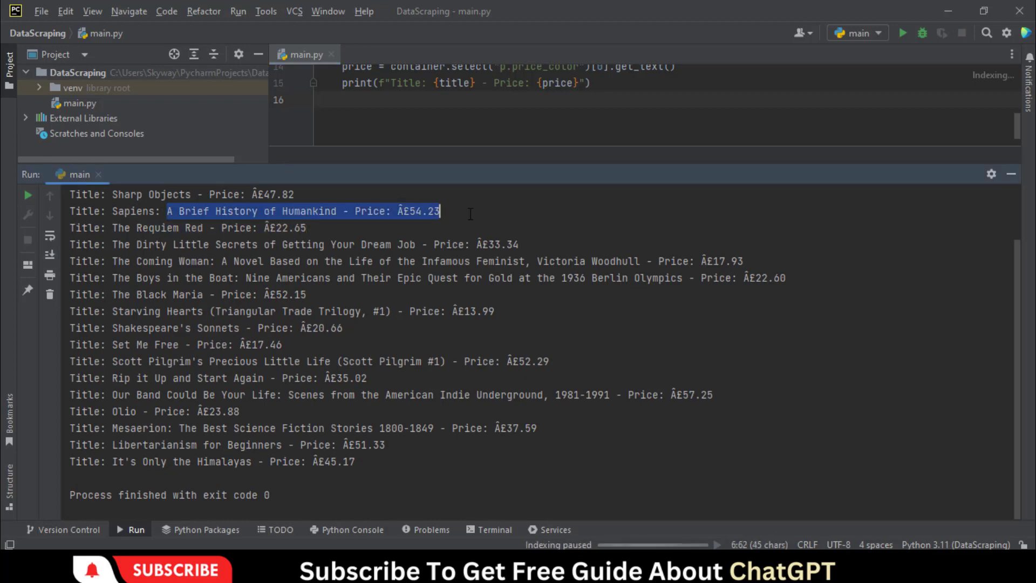
{"action": "left_click", "coordinate": [307, 227]}
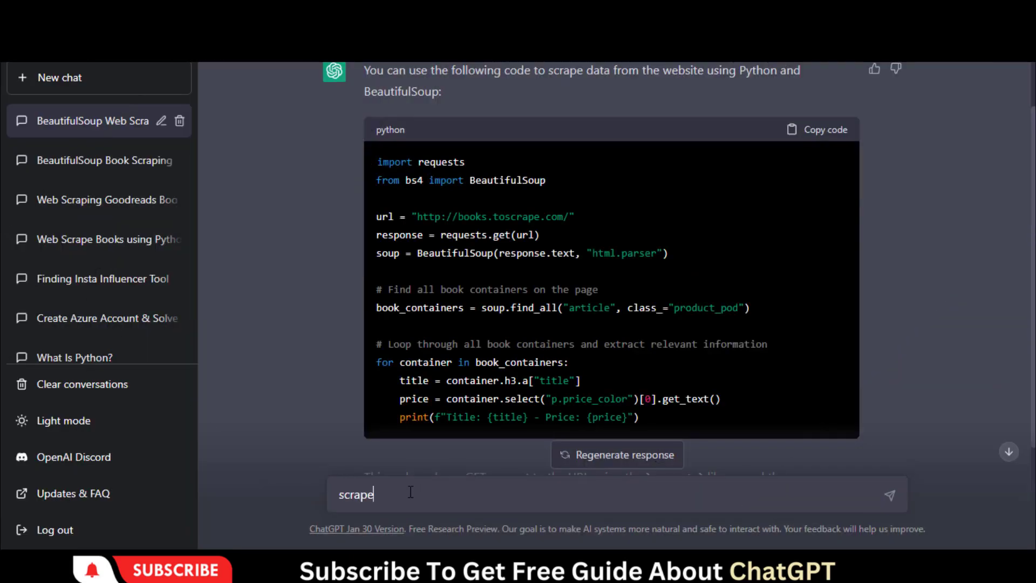
Step: Ask ChatGPT to also scrape the link for each book
{"action": "type", "text": "link for each boo"}
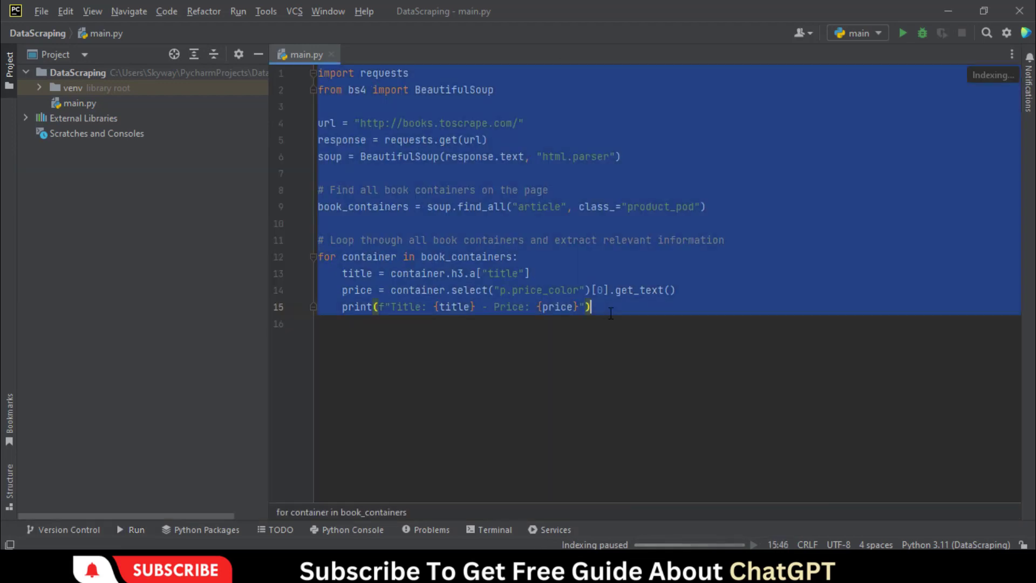
Step: Rerun the updated main.py so the output lists title, price and link per book
{"action": "left_click", "coordinate": [902, 32]}
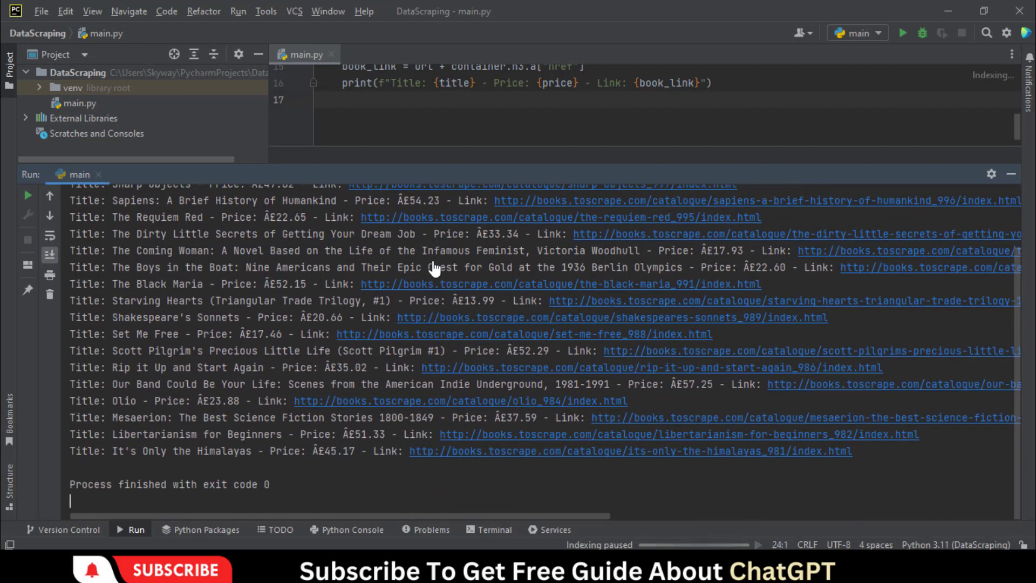
{"action": "scroll", "scroll_direction": "up", "scroll_amount": 3}
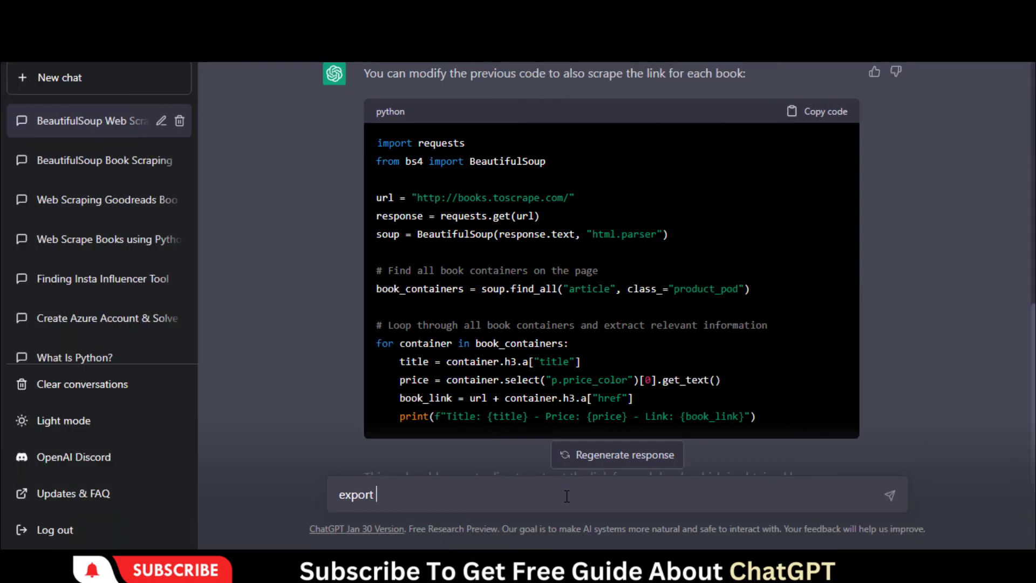
Step: Send the follow-up request 'export data into csv'
{"action": "type", "text": "data into cs"}
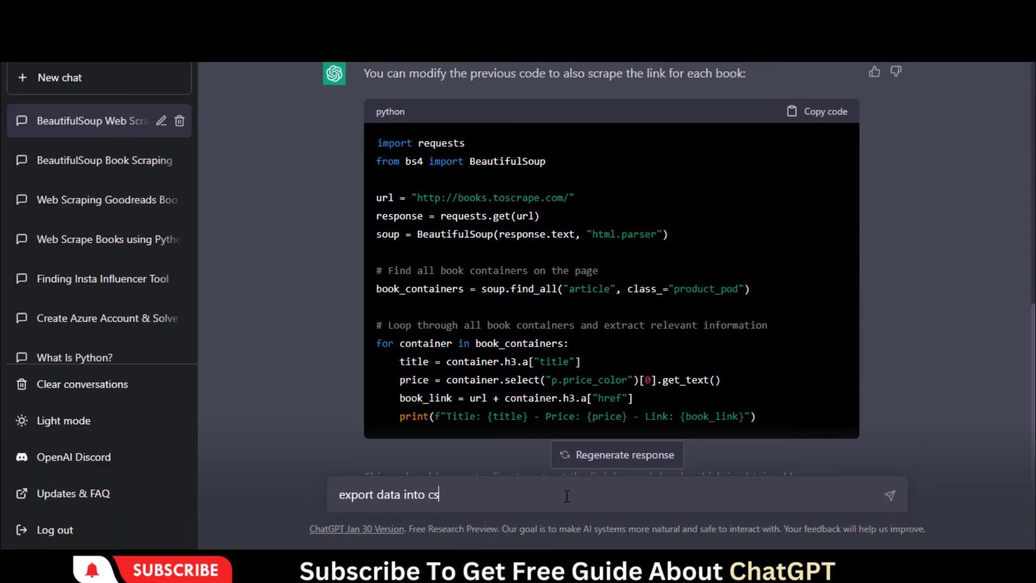
{"action": "key", "text": "Return"}
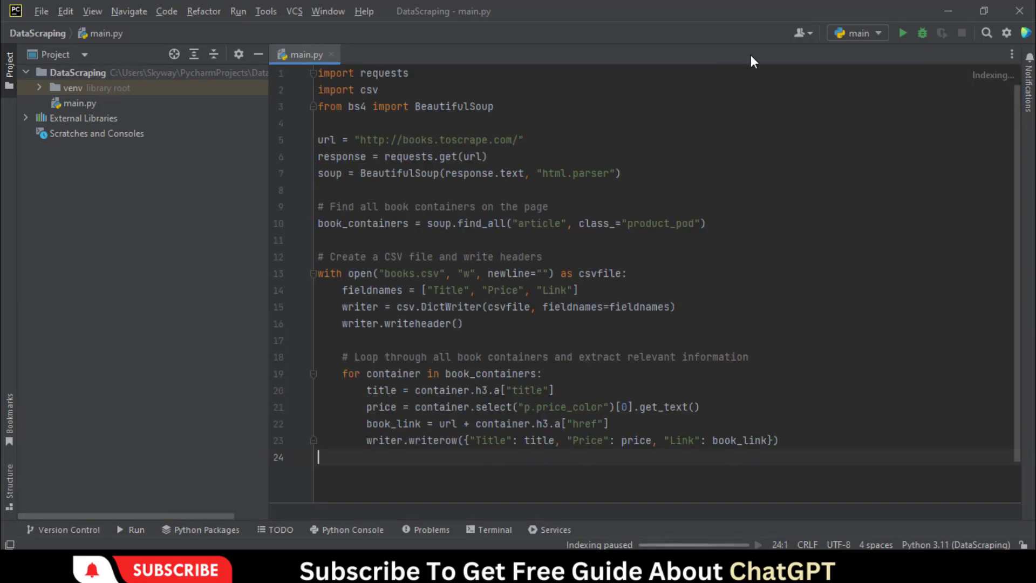
Step: Run the CSV-export script and open the generated books.csv from the Project panel
{"action": "left_click", "coordinate": [902, 33]}
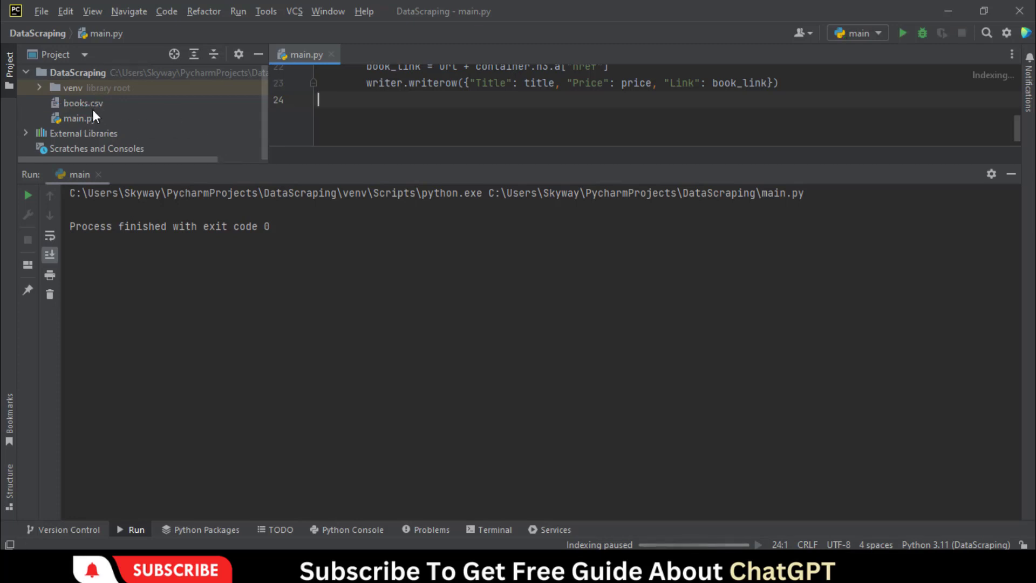
{"action": "left_click", "coordinate": [82, 102]}
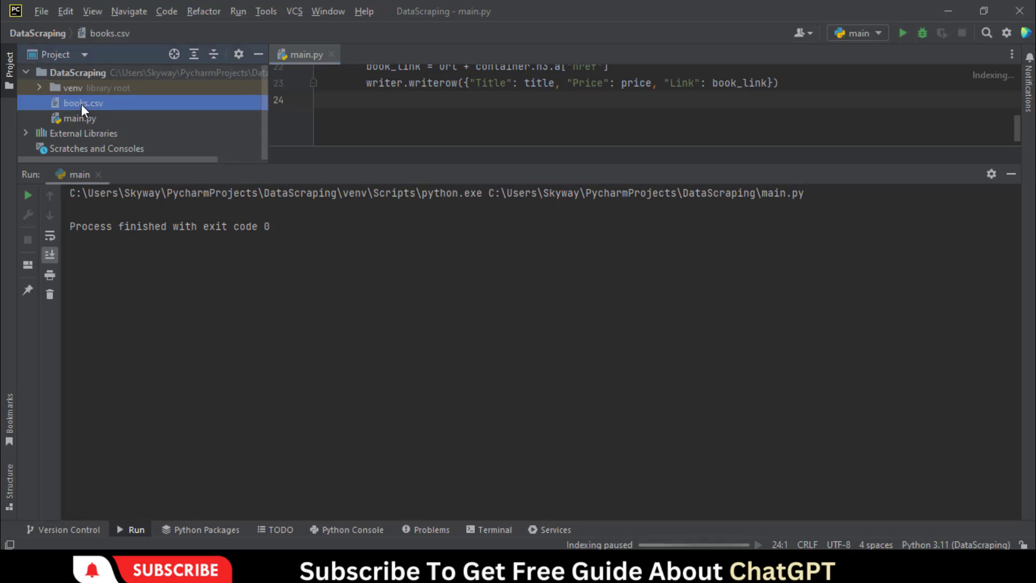
{"action": "double_click", "coordinate": [83, 103]}
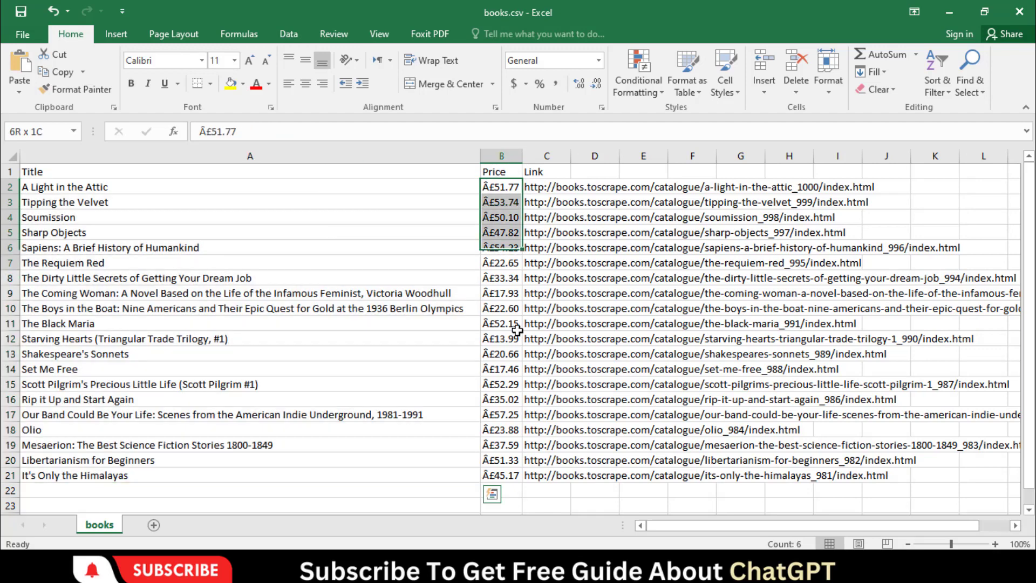
Step: Autofit the Link column so the full URLs of all 20 books are readable
{"action": "left_click", "coordinate": [611, 187]}
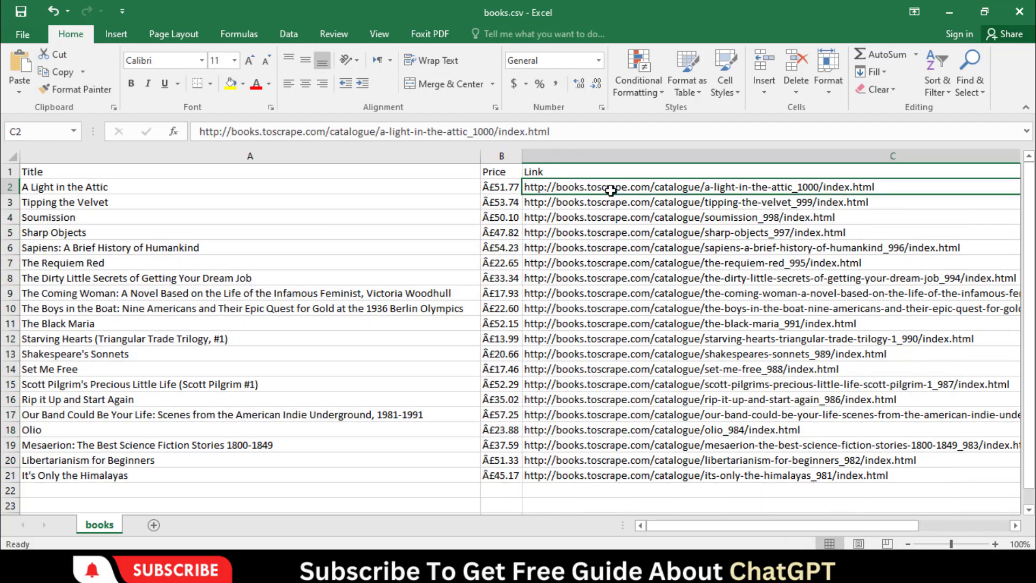
{"action": "left_click", "coordinate": [75, 475]}
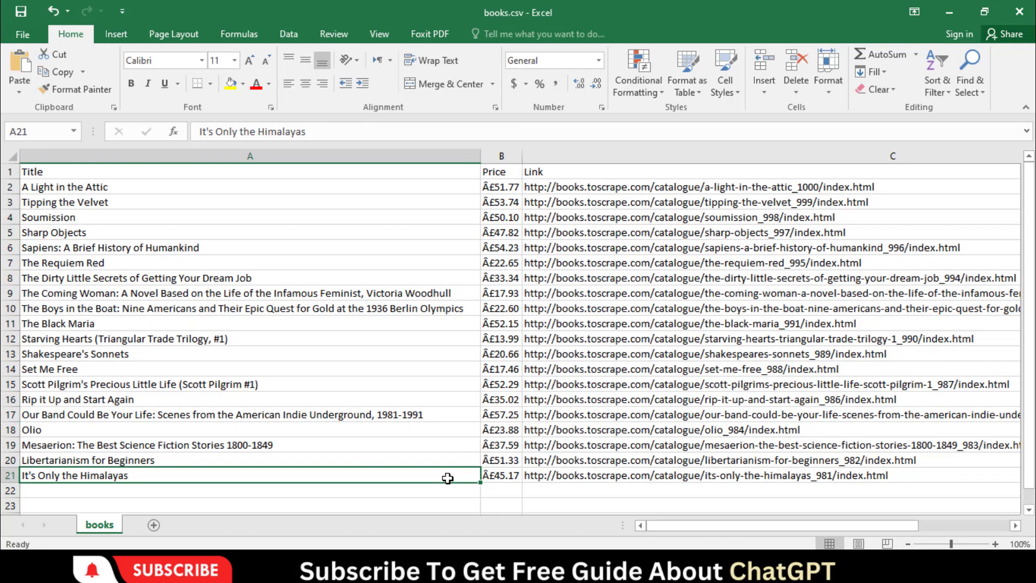